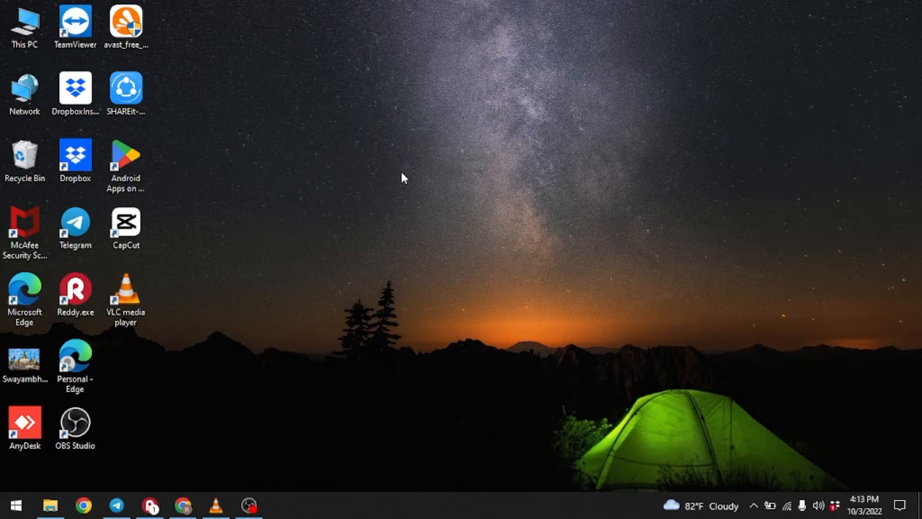
{"action": "mouse_move", "coordinate": [424, 220]}
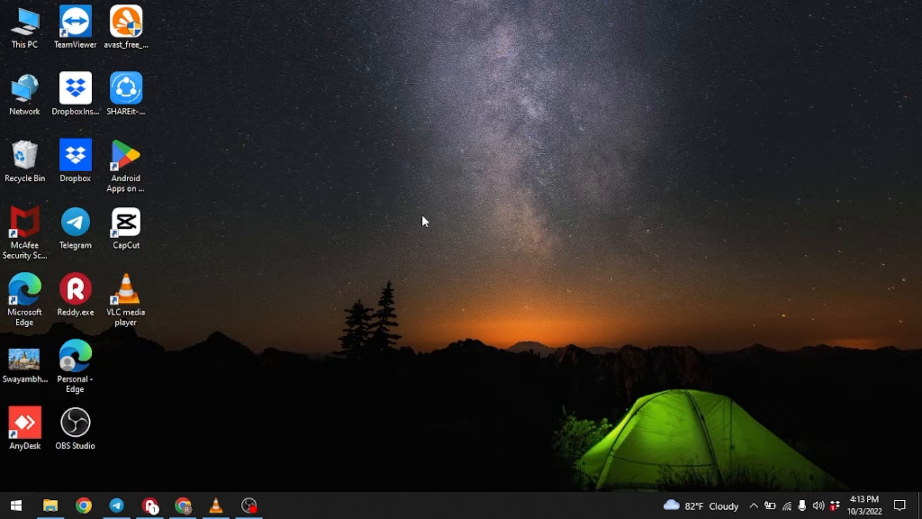
{"action": "mouse_move", "coordinate": [197, 493]}
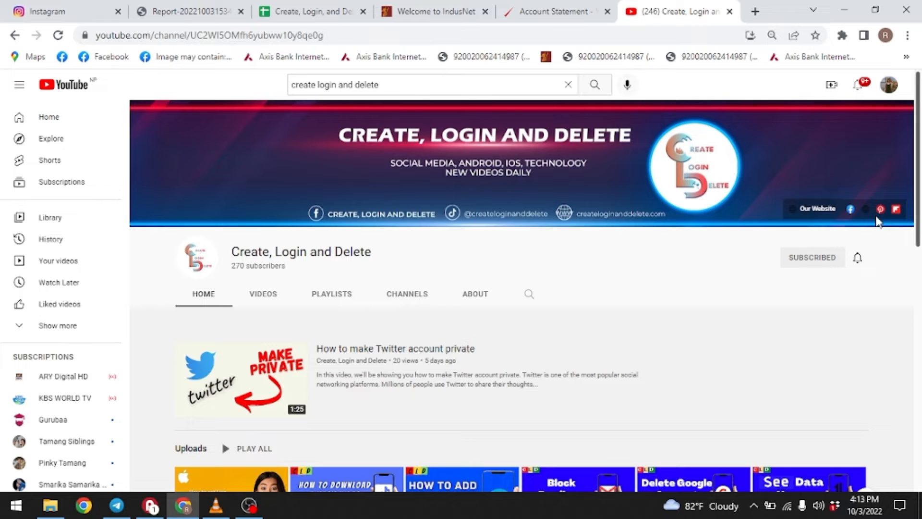
- Scroll the channel uploads and open the 'how to add friends on telegram !!' video
{"action": "scroll", "scroll_direction": "down", "scroll_amount": 3}
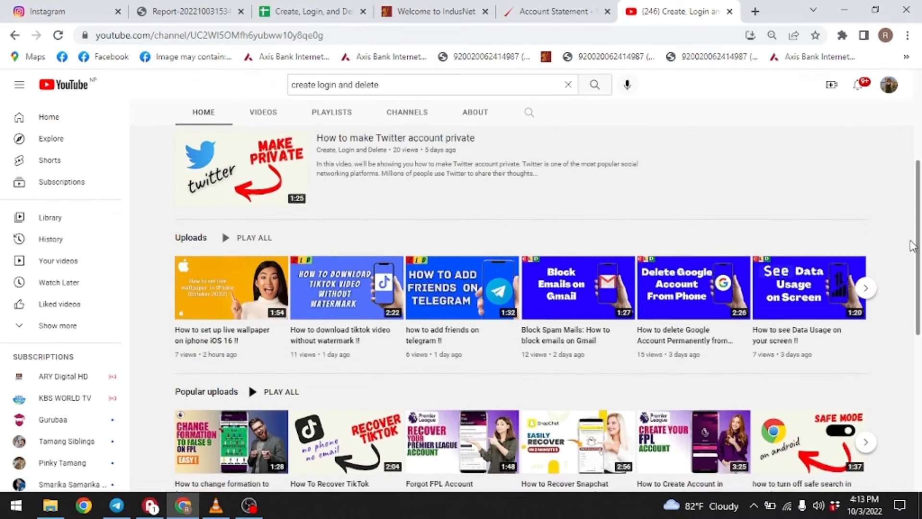
{"action": "scroll", "scroll_direction": "down", "scroll_amount": 3}
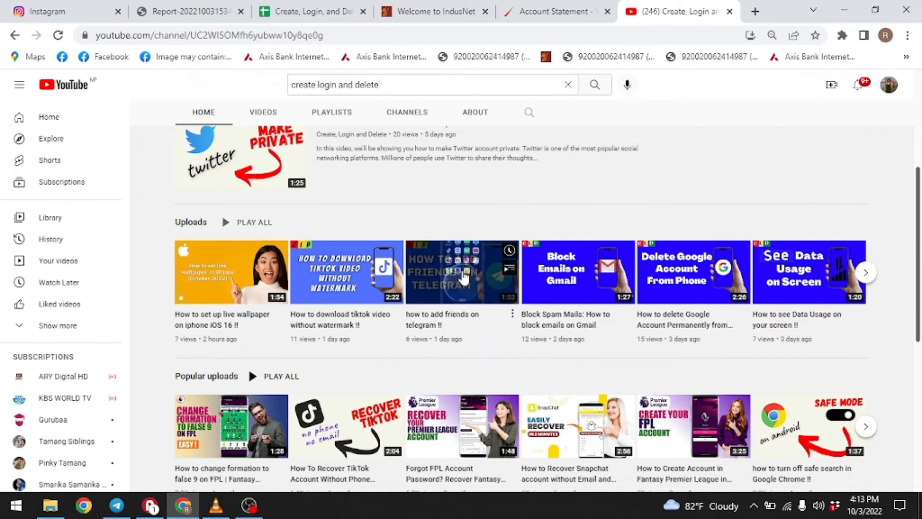
{"action": "left_click", "coordinate": [461, 271]}
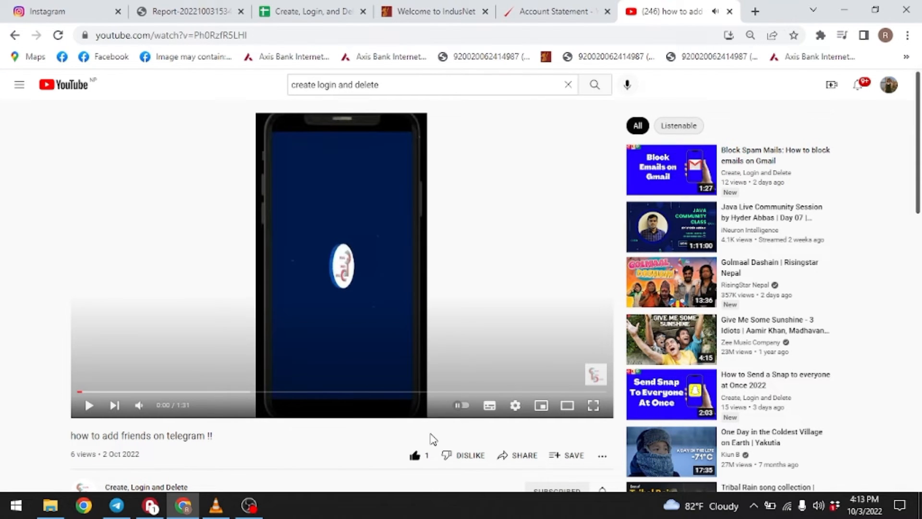
{"action": "mouse_move", "coordinate": [502, 458]}
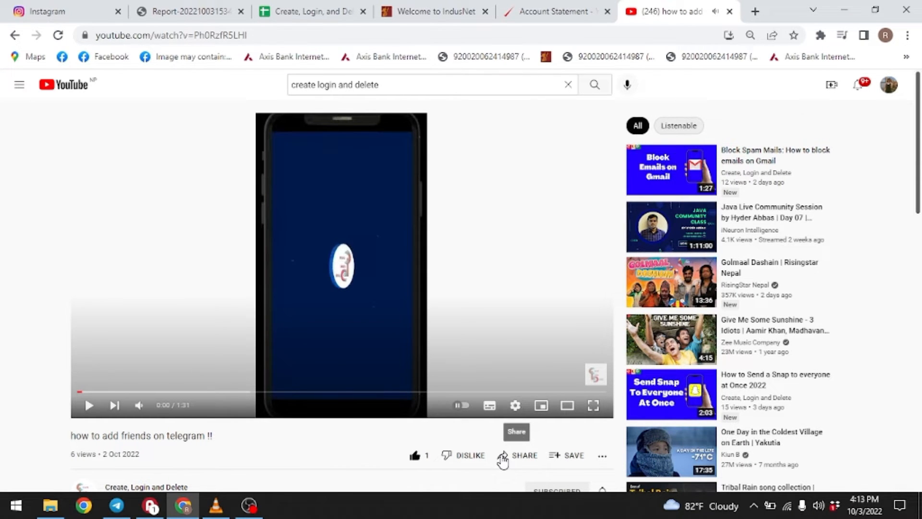
- Copy the video's short youtu.be link from the Share dialog
{"action": "left_click", "coordinate": [517, 455]}
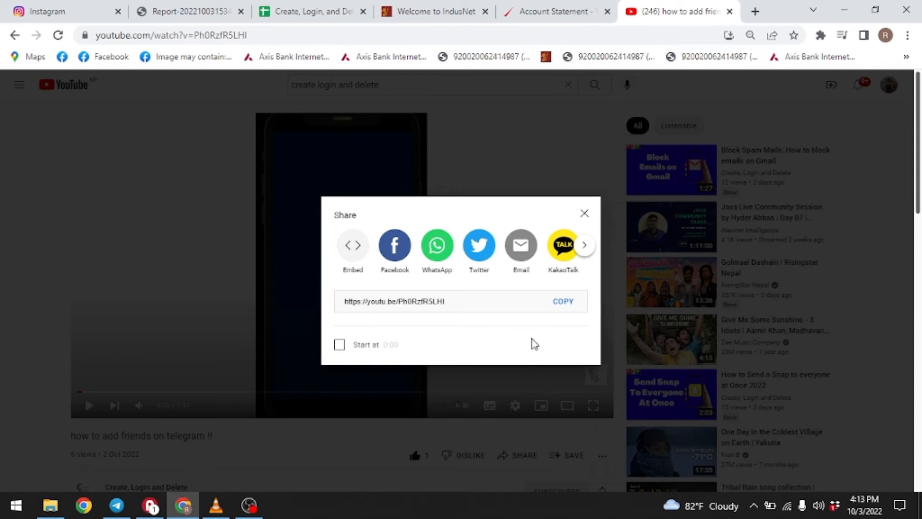
{"action": "mouse_move", "coordinate": [562, 300]}
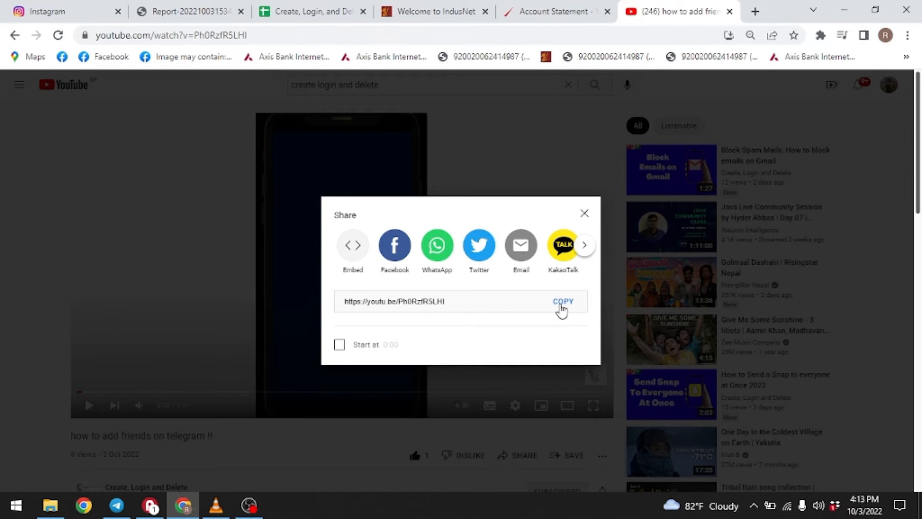
{"action": "left_click", "coordinate": [562, 300]}
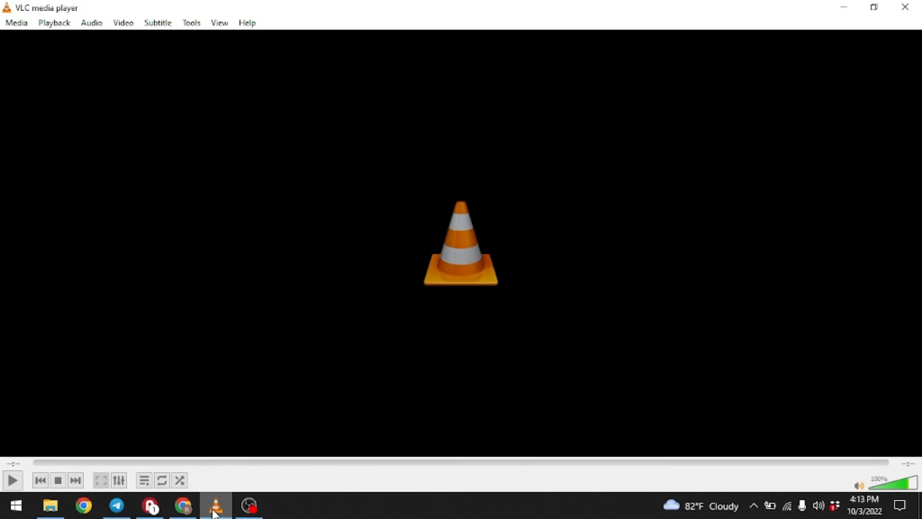
{"action": "mouse_move", "coordinate": [68, 75]}
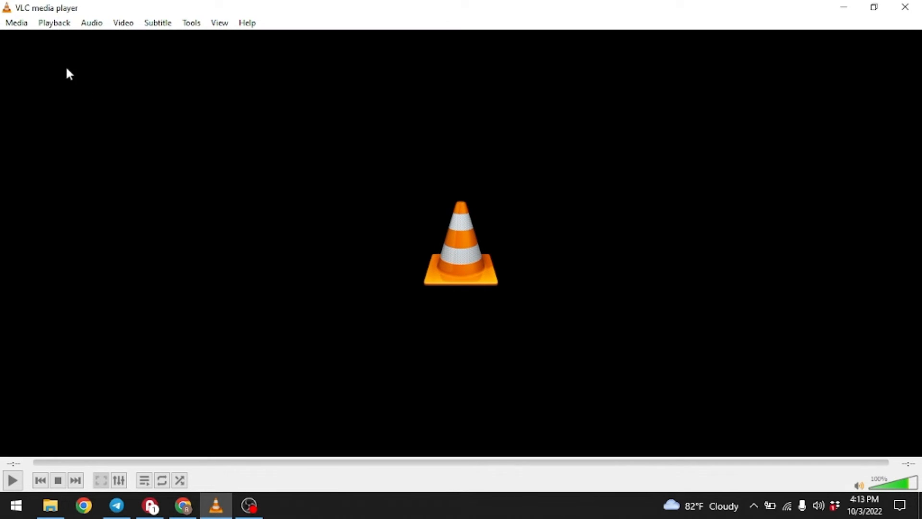
- Bring up the Open Media dialog via Media > Stream in VLC
{"action": "left_click", "coordinate": [16, 22]}
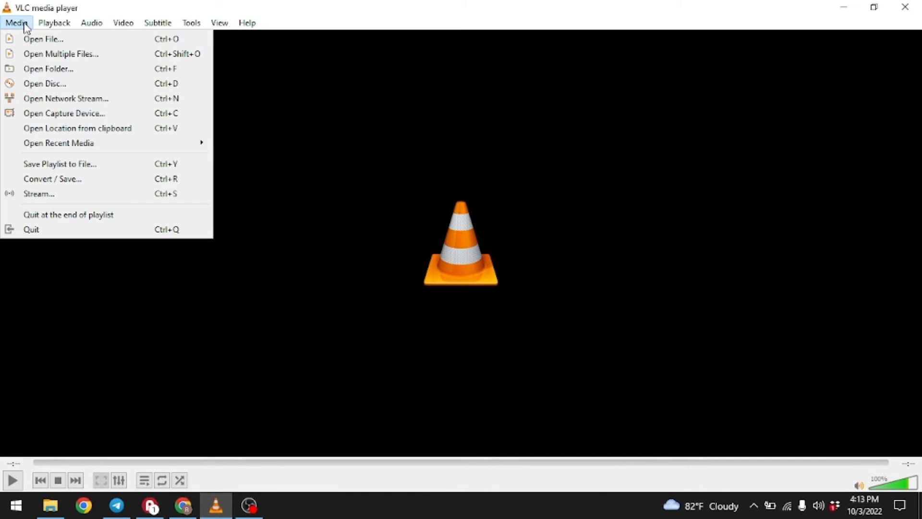
{"action": "mouse_move", "coordinate": [52, 194]}
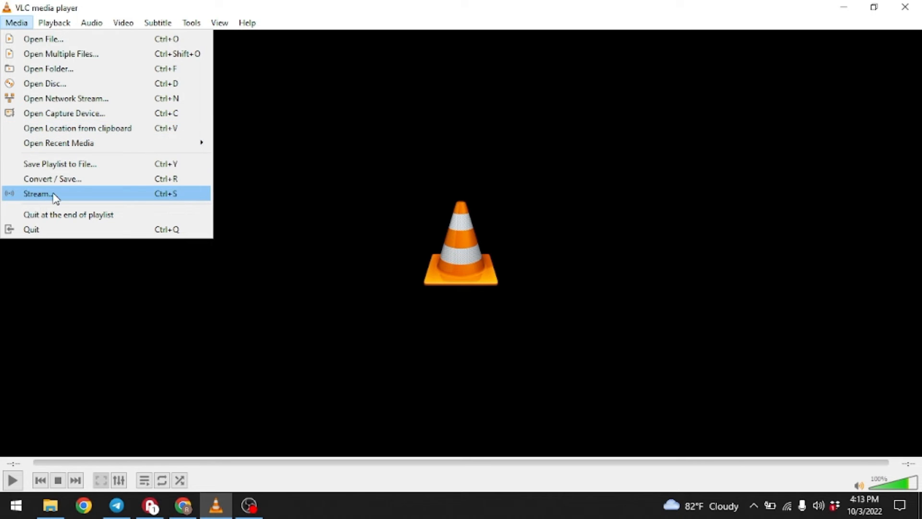
{"action": "left_click", "coordinate": [37, 194]}
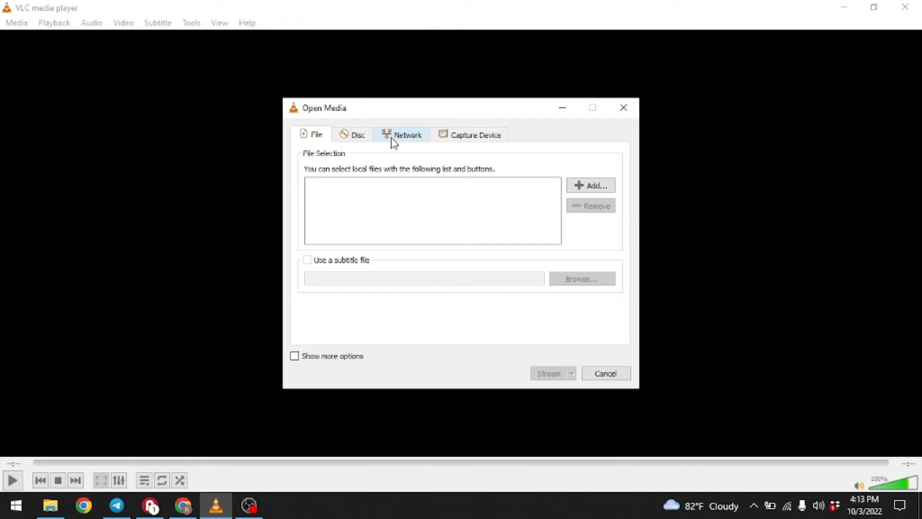
{"action": "left_click", "coordinate": [407, 134]}
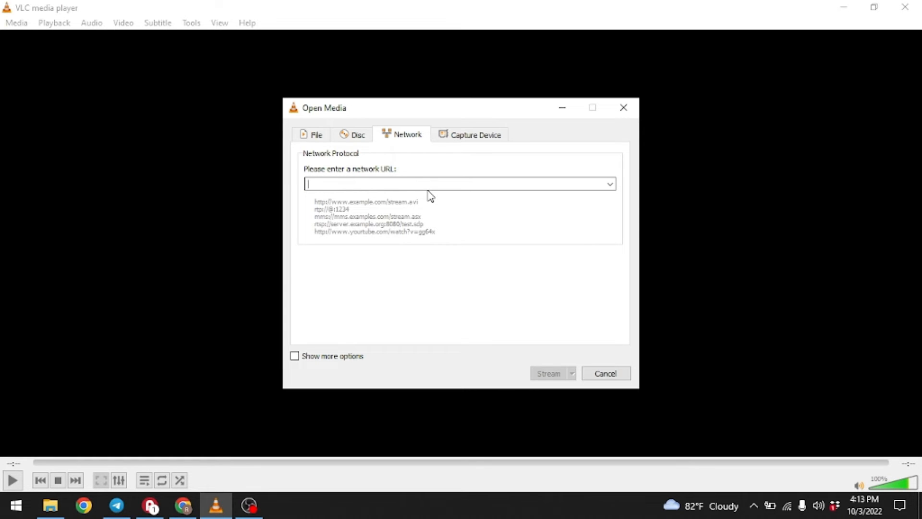
{"action": "type", "text": "https://youtu.be/Ph0RzfR5LHI"}
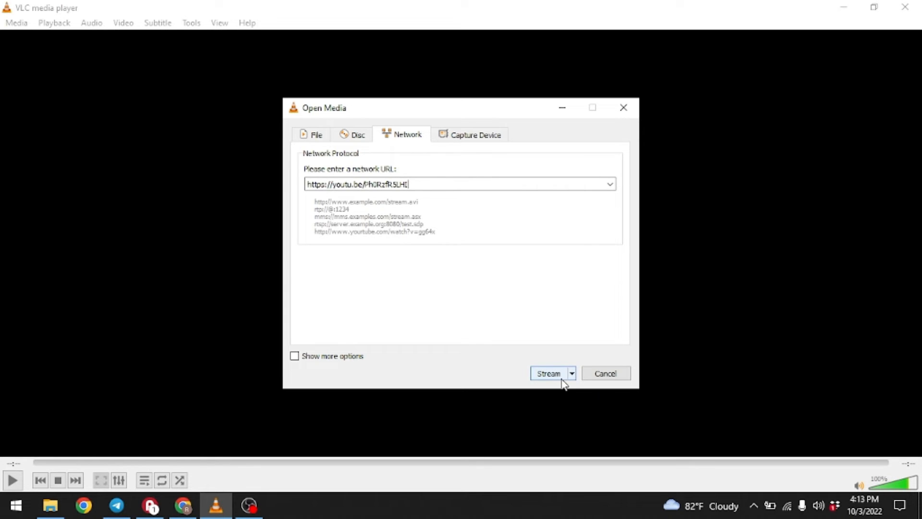
{"action": "left_click", "coordinate": [570, 373]}
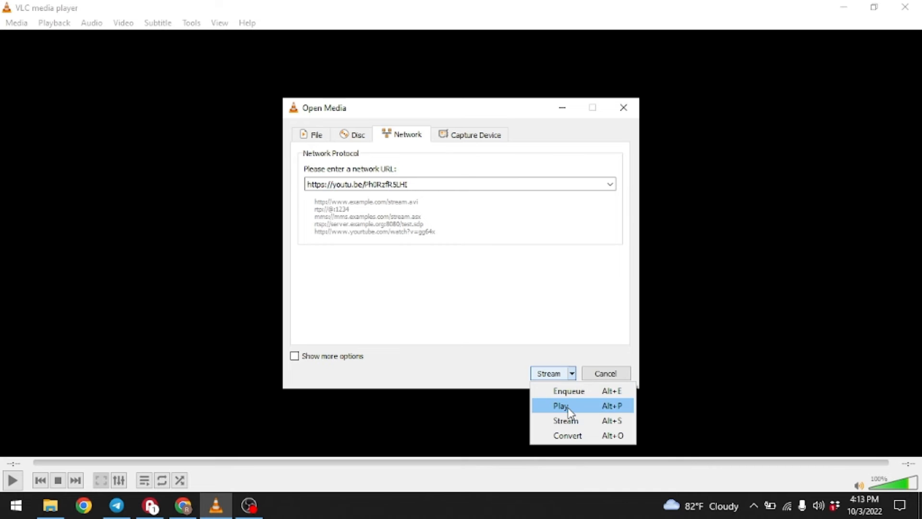
{"action": "left_click", "coordinate": [560, 405]}
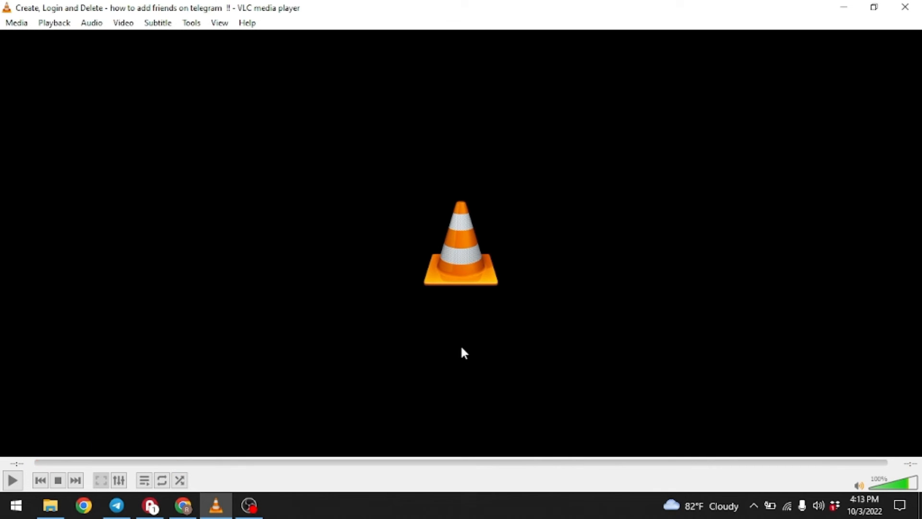
- Start the streamed Telegram video playing, then pause it at its opening title screen
{"action": "left_click", "coordinate": [13, 479]}
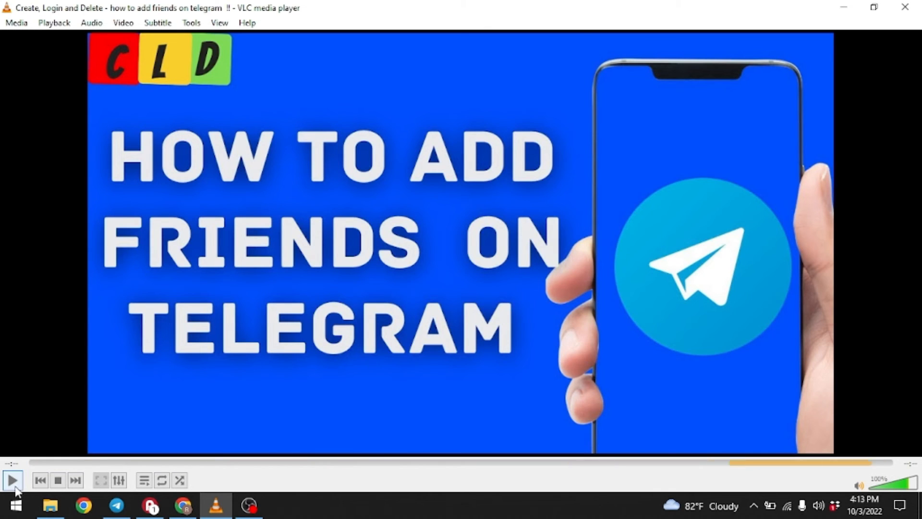
{"action": "left_click", "coordinate": [12, 479]}
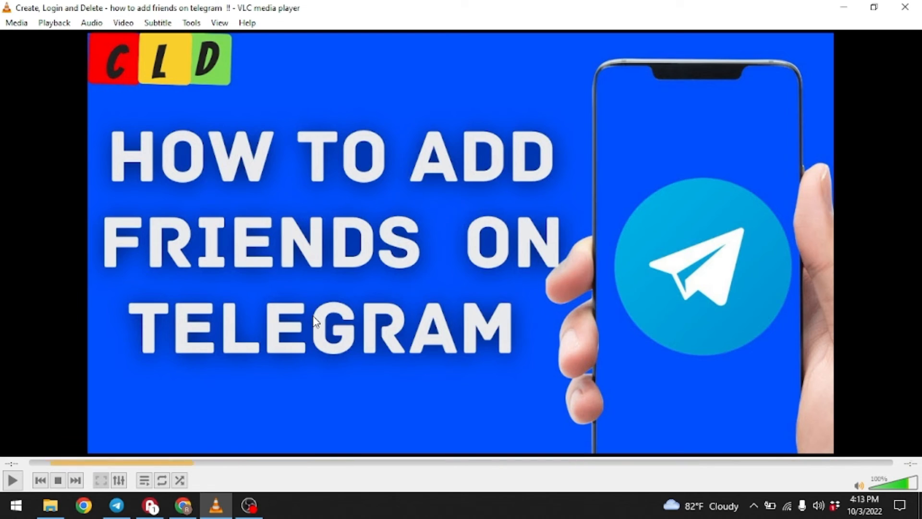
{"action": "left_click", "coordinate": [13, 480]}
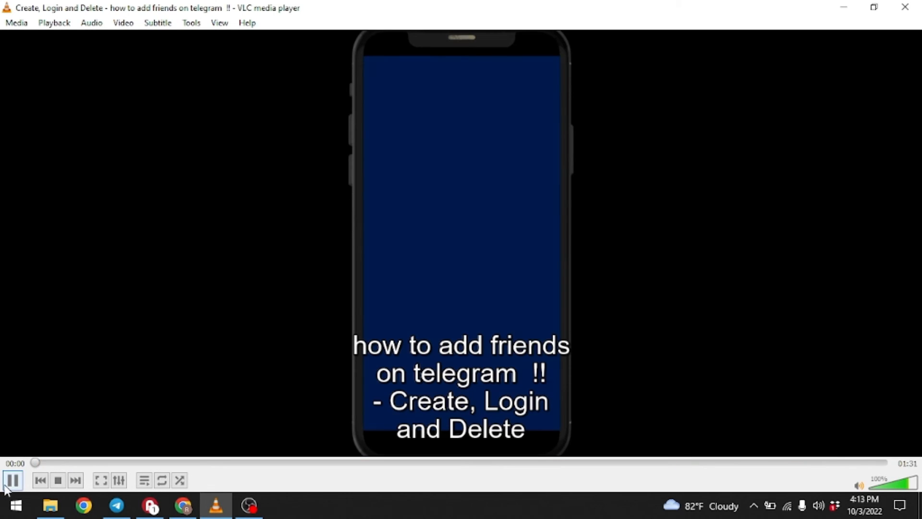
{"action": "left_click", "coordinate": [12, 479]}
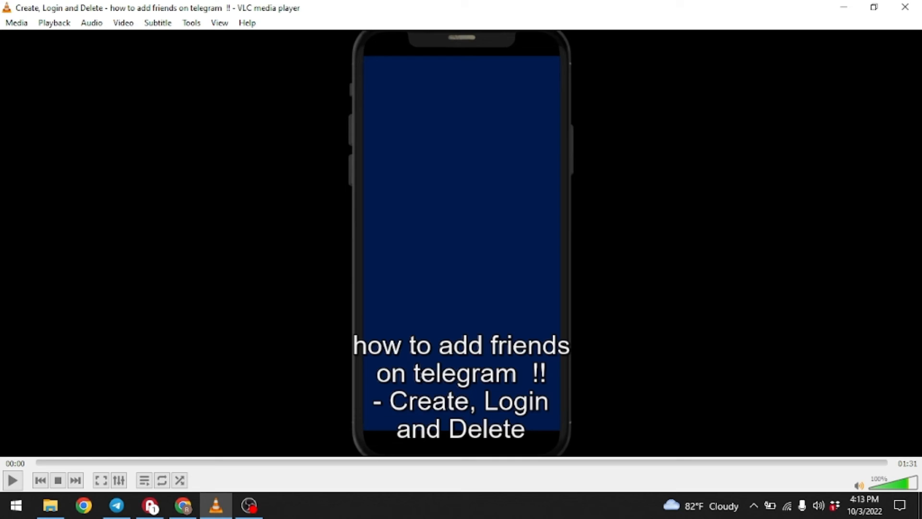